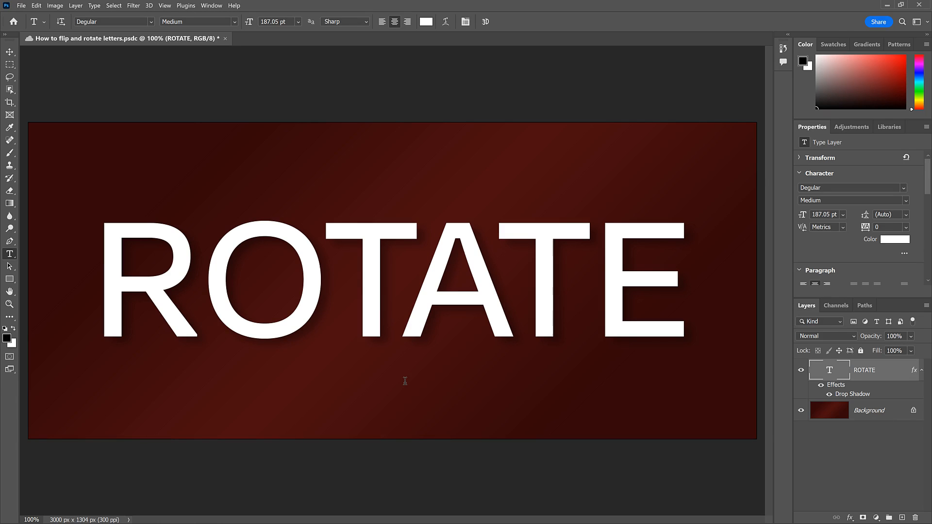
pyautogui.moveTo(327, 269)
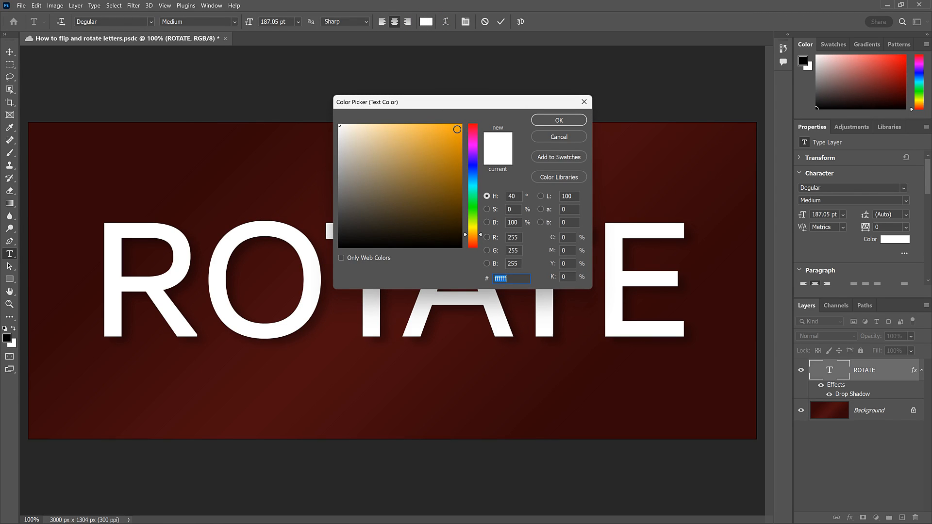
# Confirm orange as the colour of the letter O in ROTATE
pyautogui.click(557, 119)
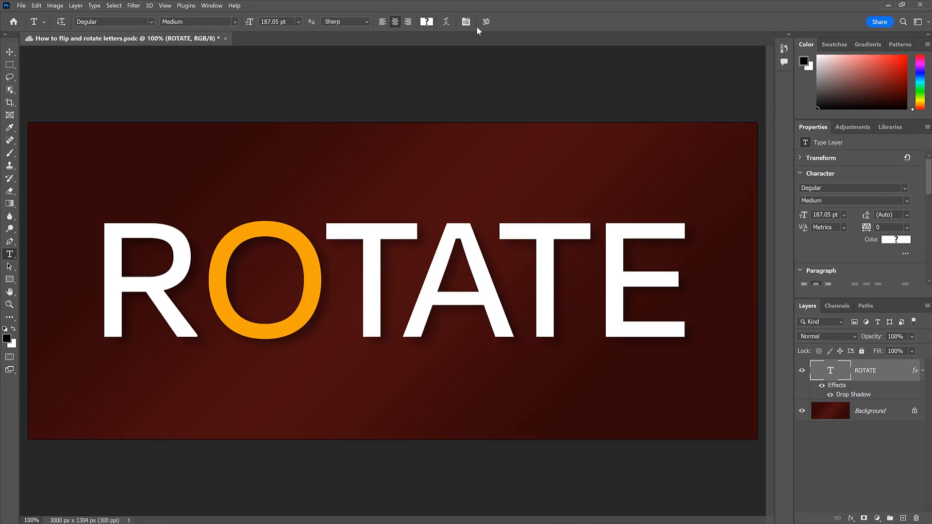
# Undo the type-layer edit so the O returns to white
pyautogui.click(36, 5)
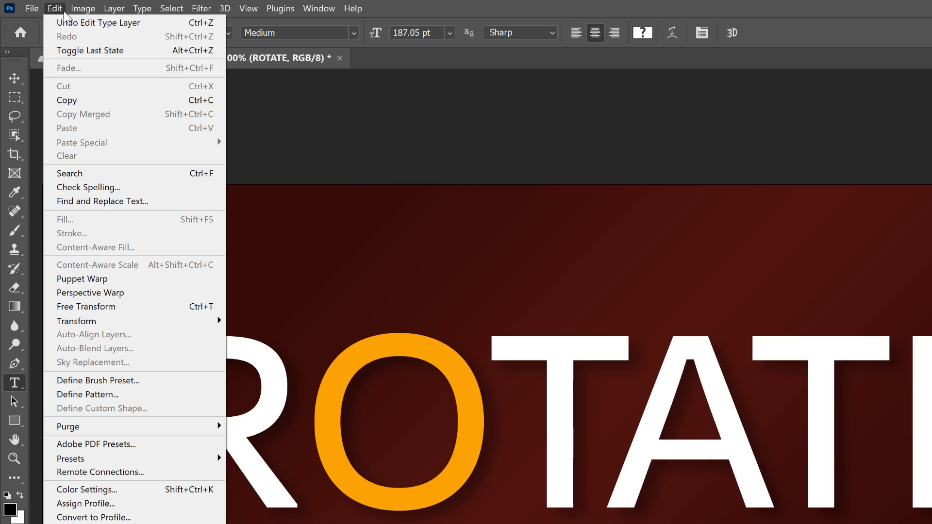
pyautogui.moveTo(98, 22)
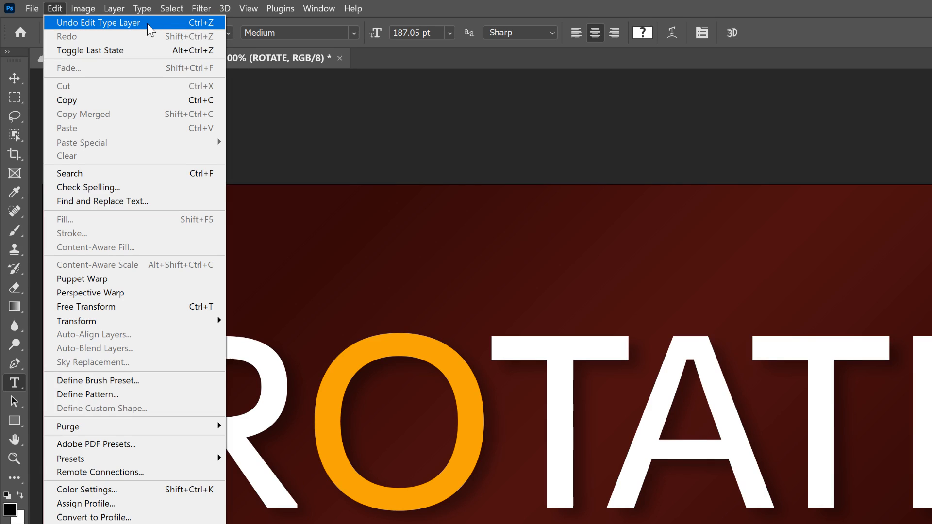
pyautogui.moveTo(206, 31)
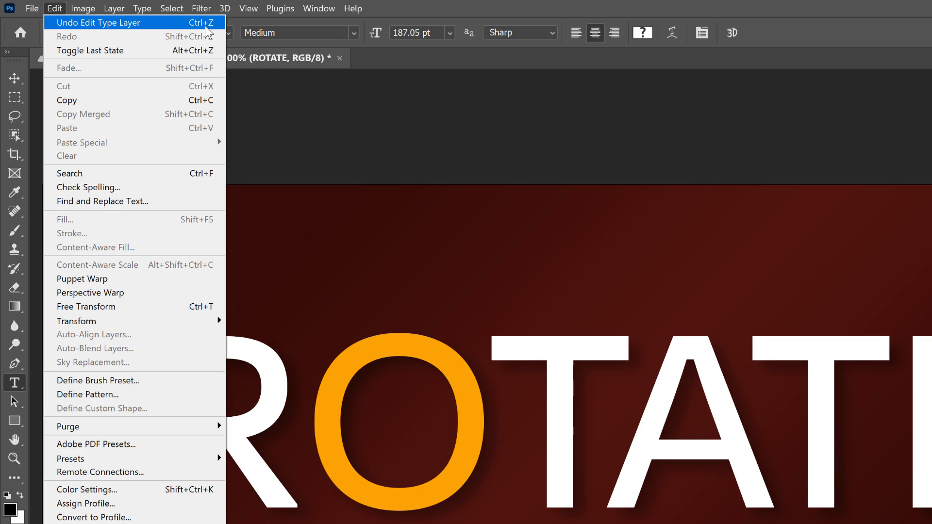
pyautogui.click(98, 22)
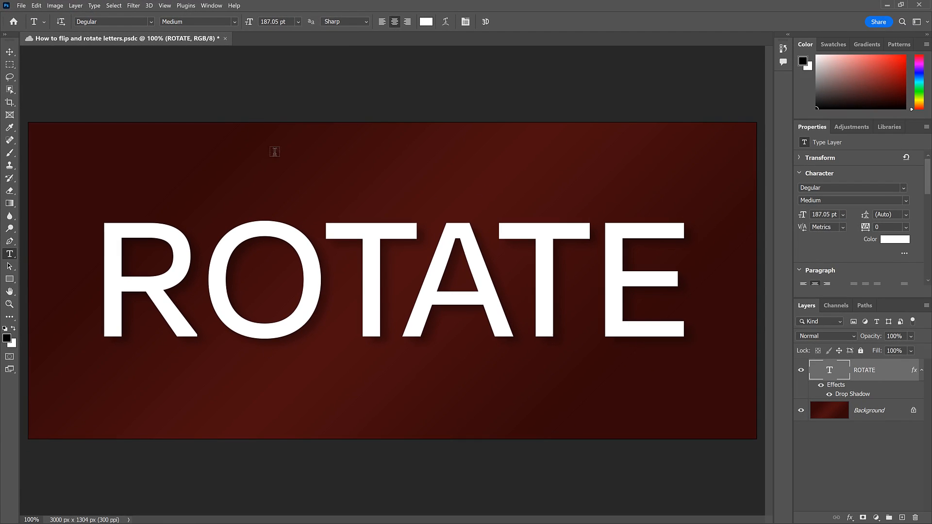
pyautogui.moveTo(420, 276)
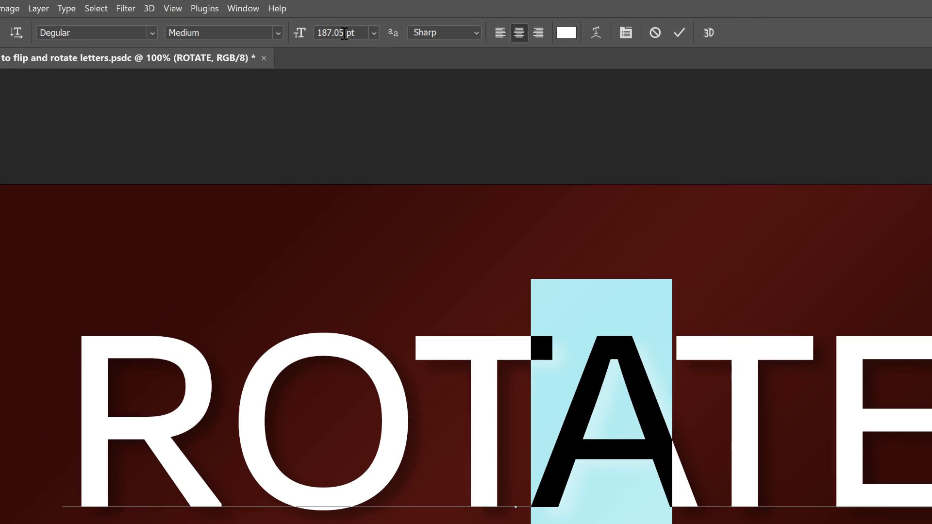
pyautogui.tripleClick(337, 33)
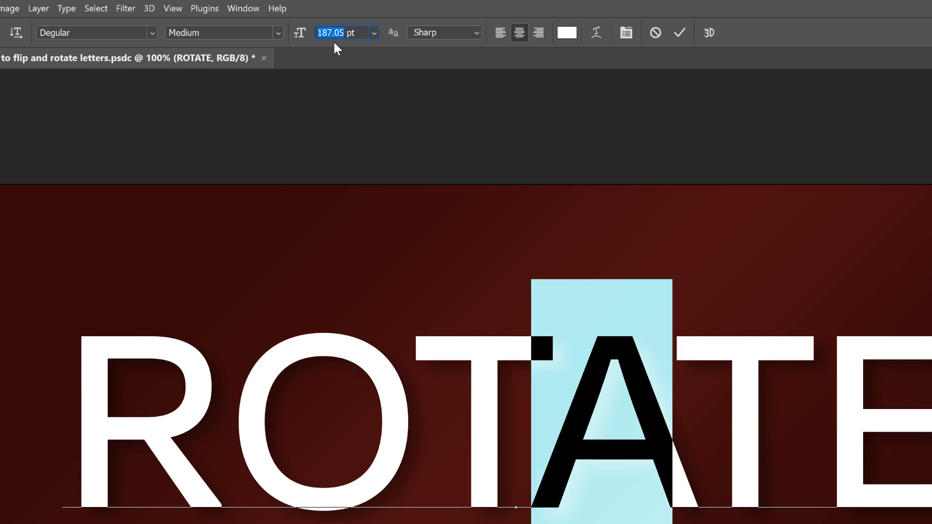
pyautogui.write('210')
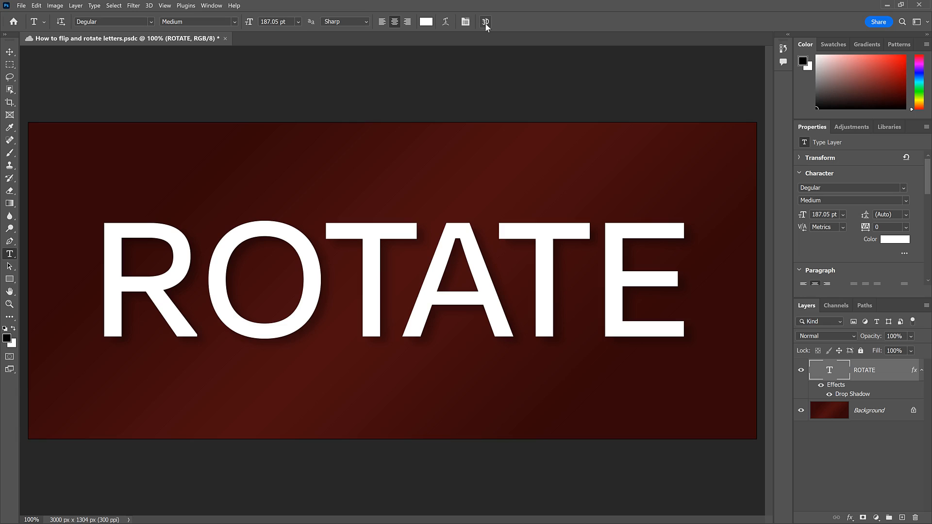
pyautogui.moveTo(486, 33)
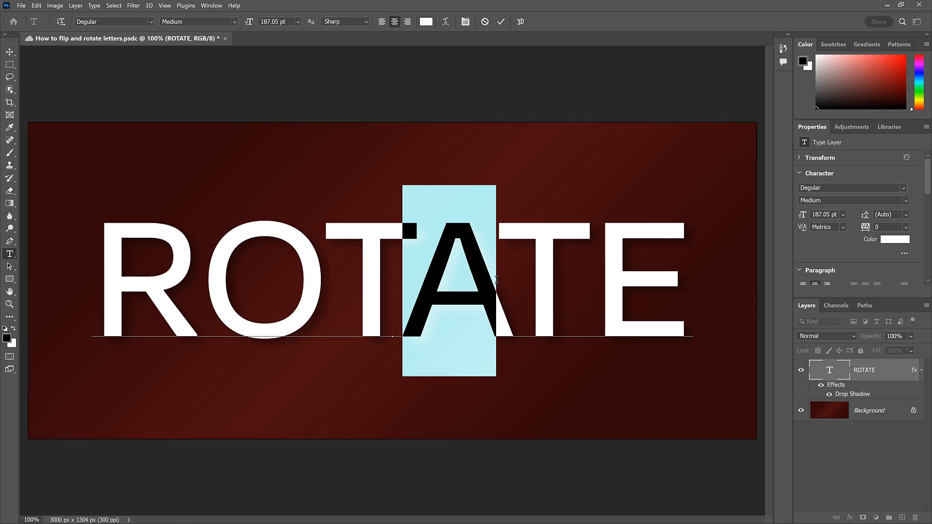
pyautogui.moveTo(142, 94)
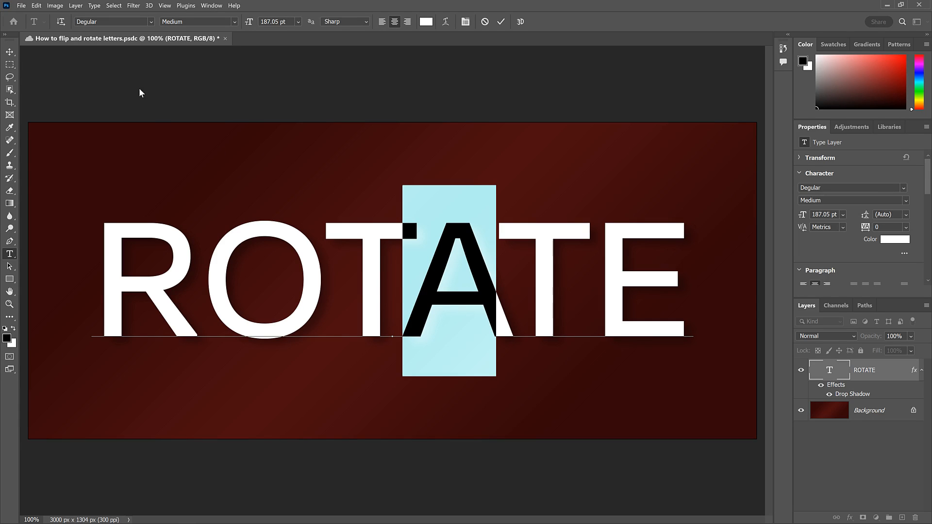
# Flip the ROTATE text layer horizontally via Edit > Transform
pyautogui.click(36, 6)
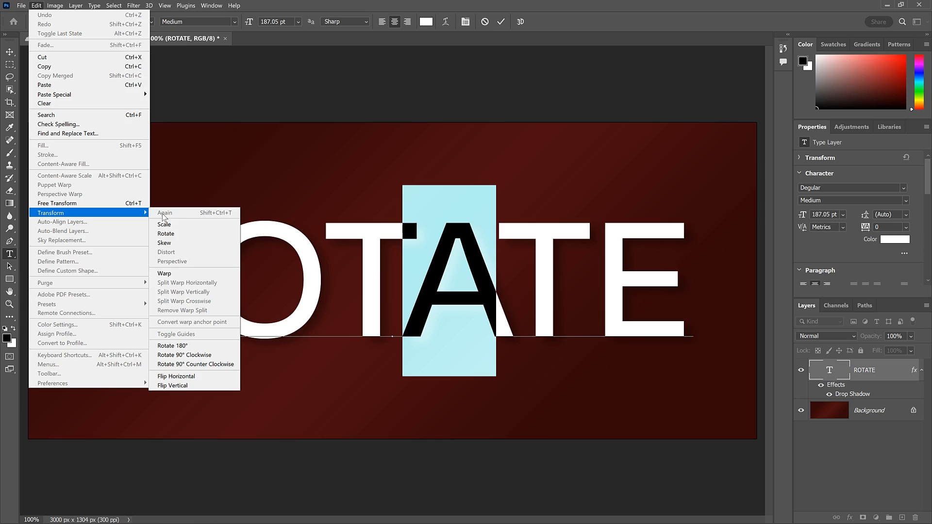
pyautogui.moveTo(176, 376)
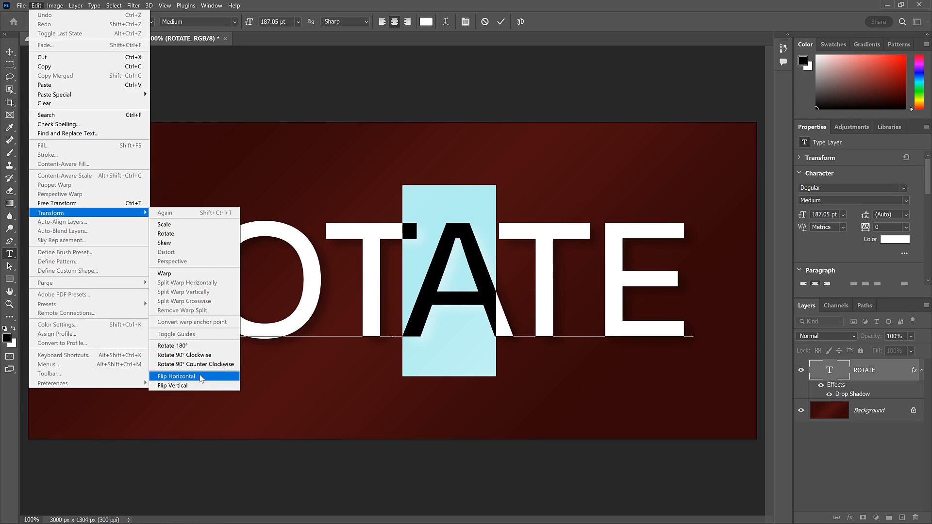
pyautogui.click(173, 385)
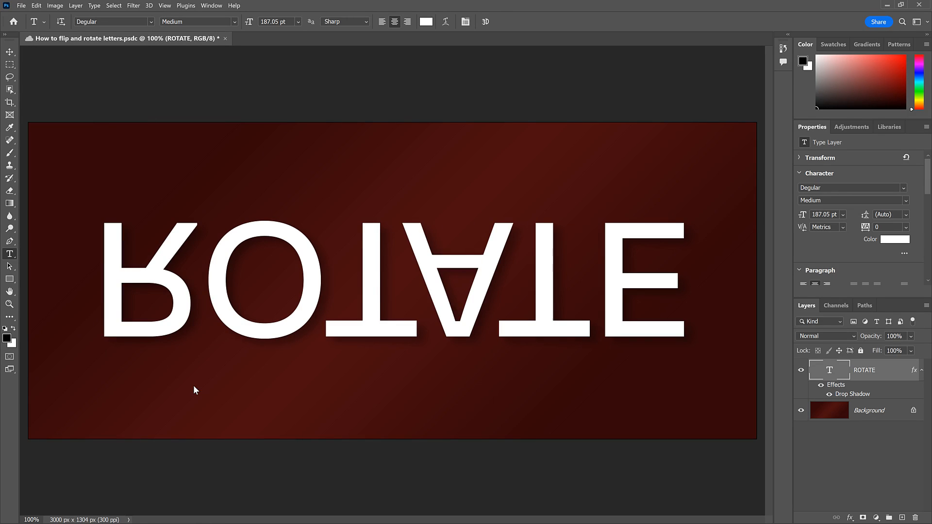
pyautogui.moveTo(375, 363)
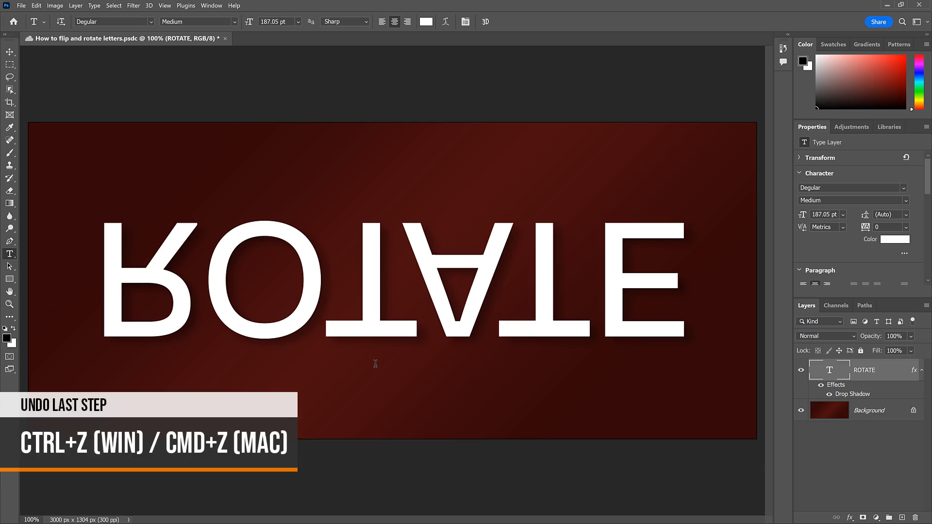
# Undo the horizontal flip, select the A and start a Rotate transform on the text layer
pyautogui.press('ctrl+z')
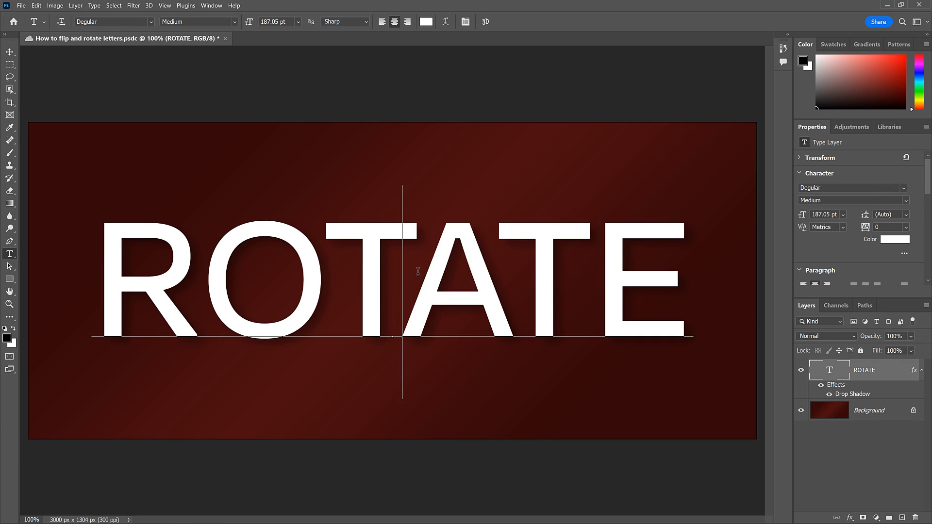
pyautogui.doubleClick(449, 280)
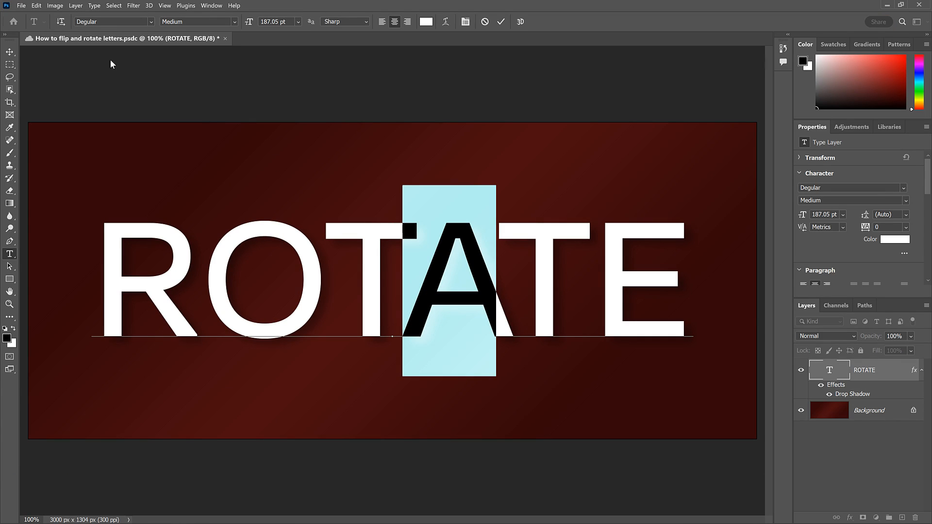
pyautogui.click(36, 5)
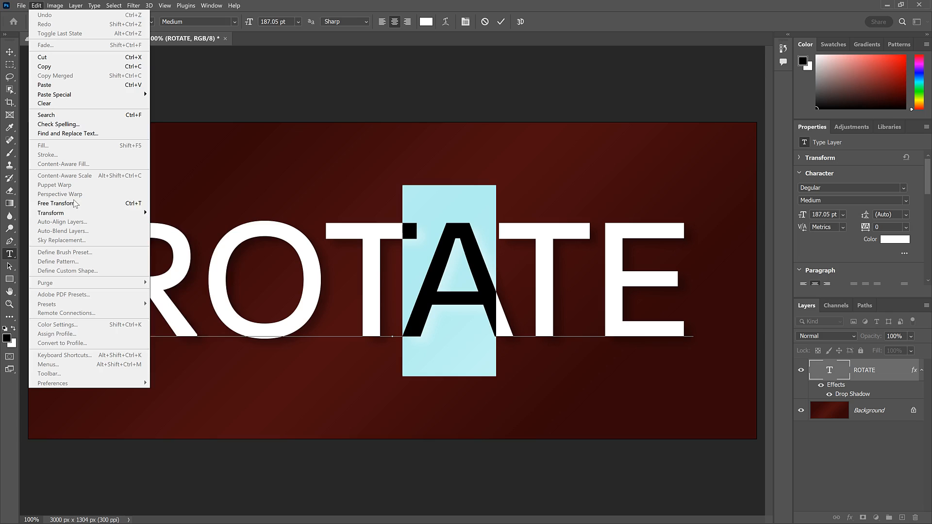
pyautogui.click(51, 212)
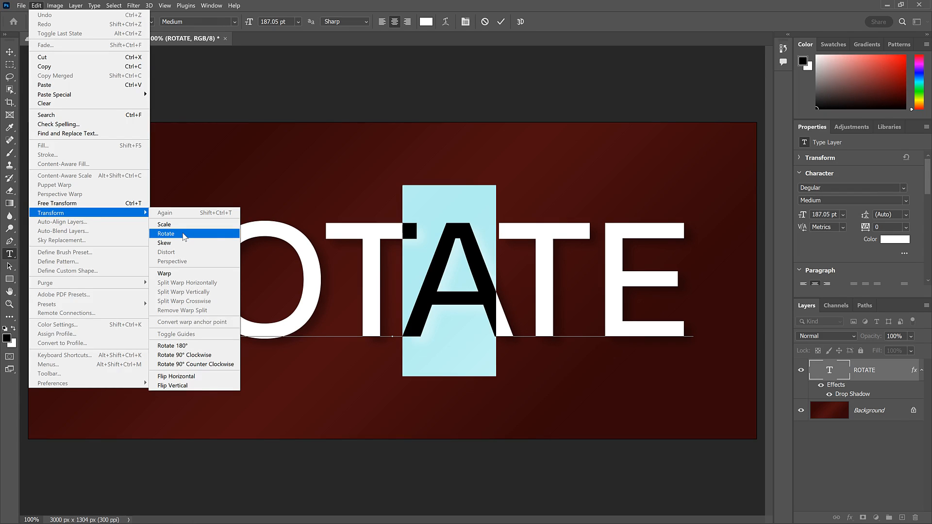
pyautogui.click(165, 234)
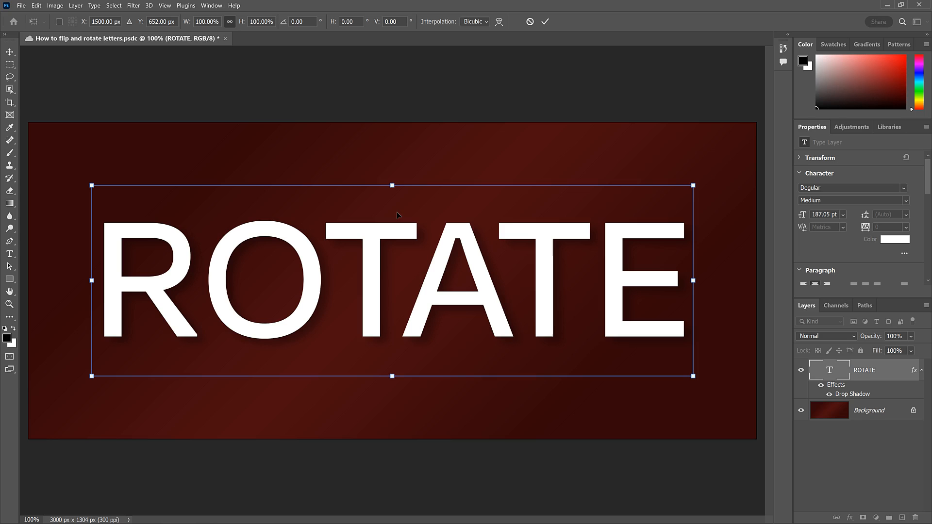
pyautogui.moveTo(701, 179)
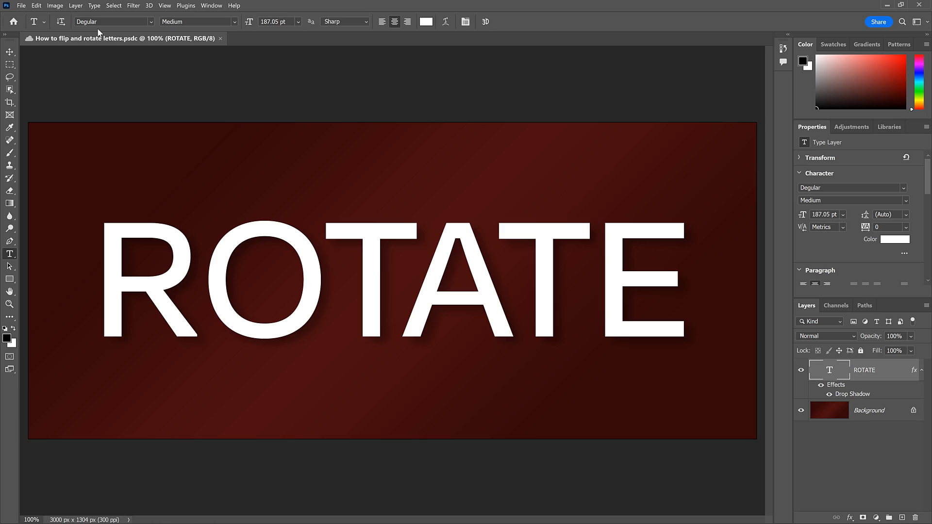
pyautogui.moveTo(146, 148)
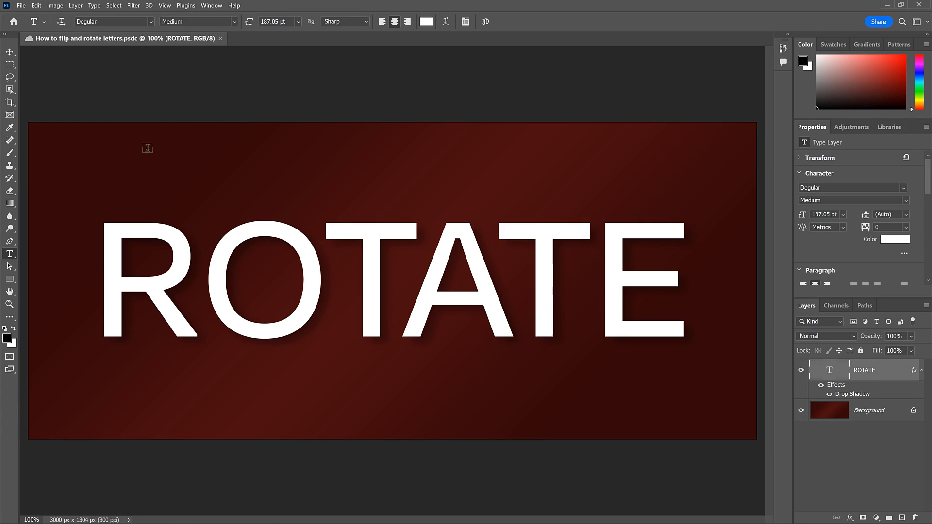
pyautogui.moveTo(592, 309)
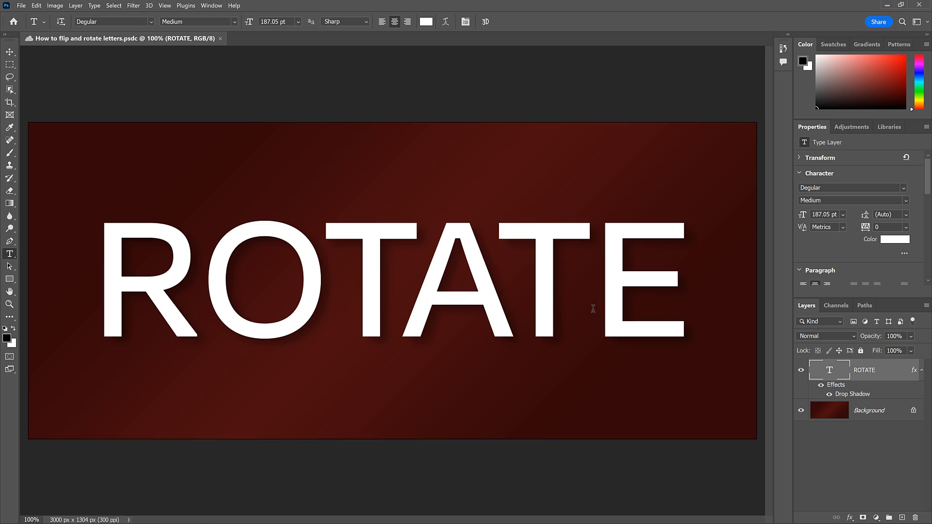
pyautogui.moveTo(848, 375)
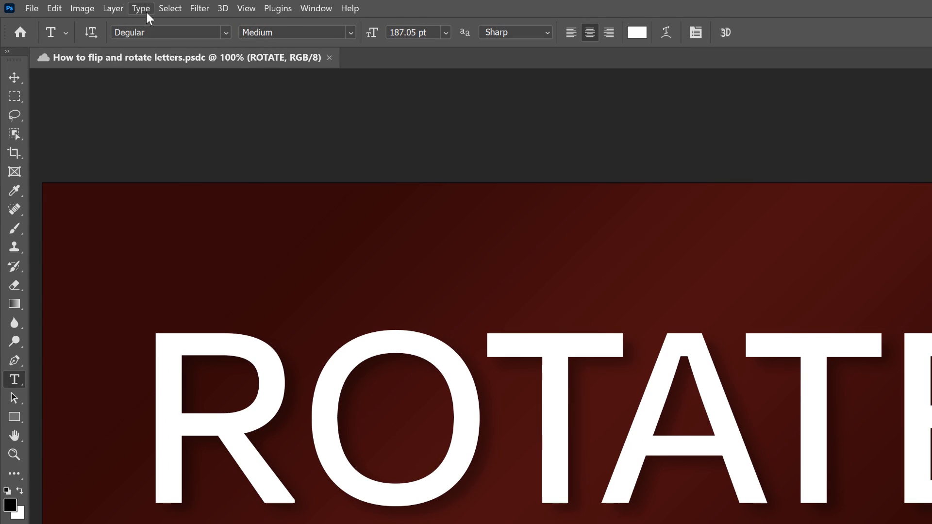
# Convert the ROTATE type layer into a shape layer with anchor points
pyautogui.click(141, 8)
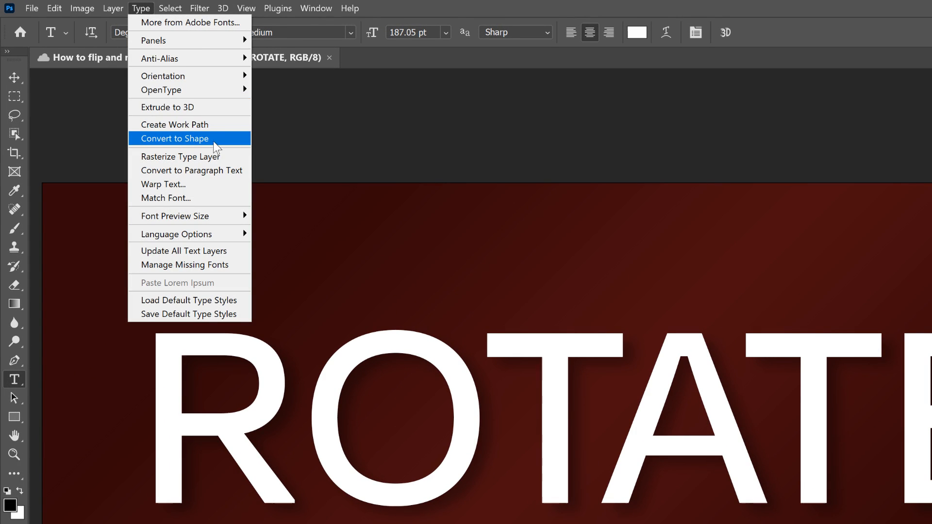
pyautogui.click(174, 138)
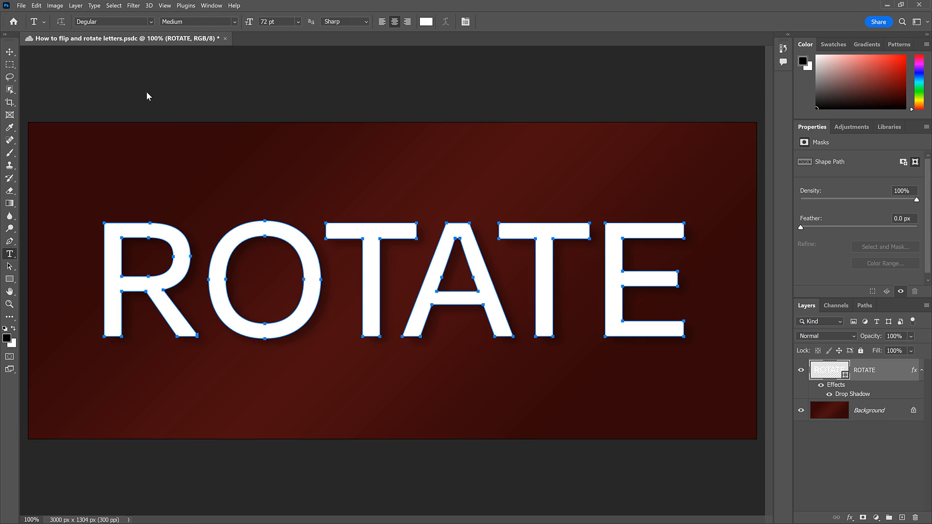
pyautogui.moveTo(390, 210)
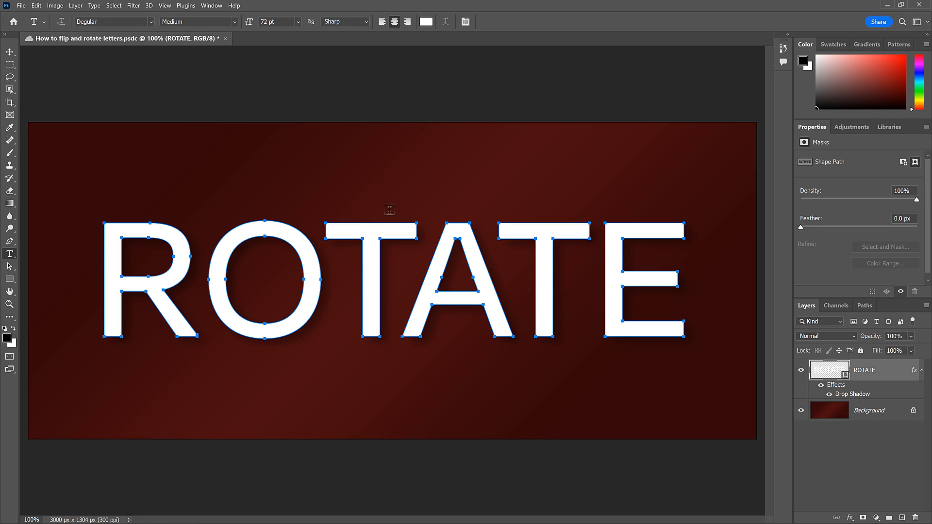
pyautogui.moveTo(588, 212)
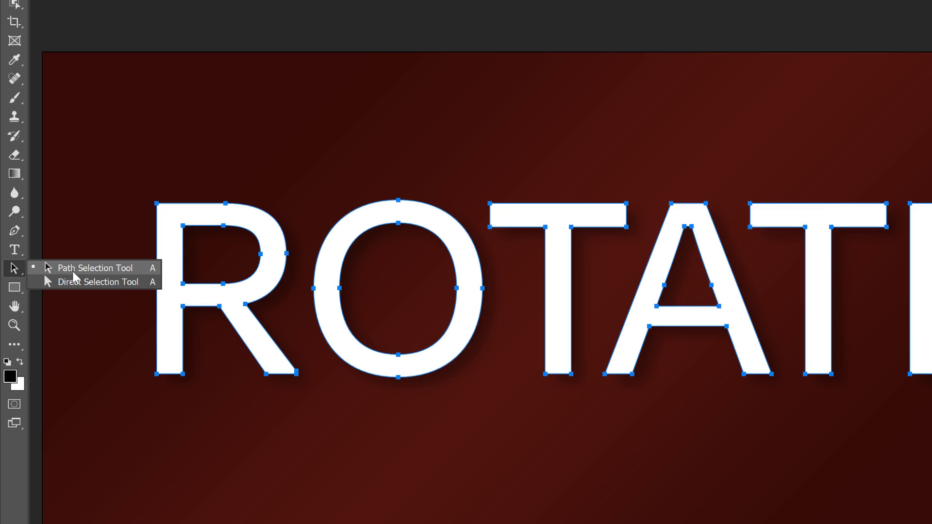
pyautogui.moveTo(51, 280)
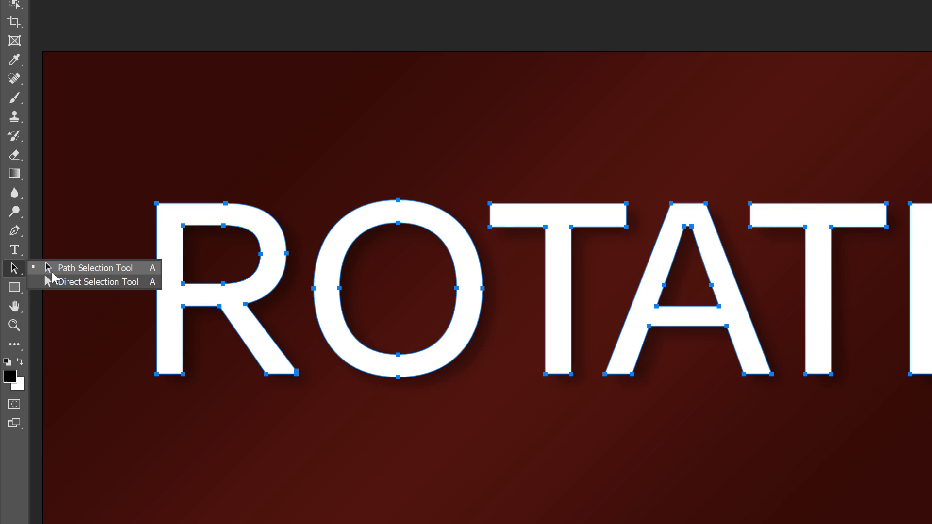
pyautogui.moveTo(85, 290)
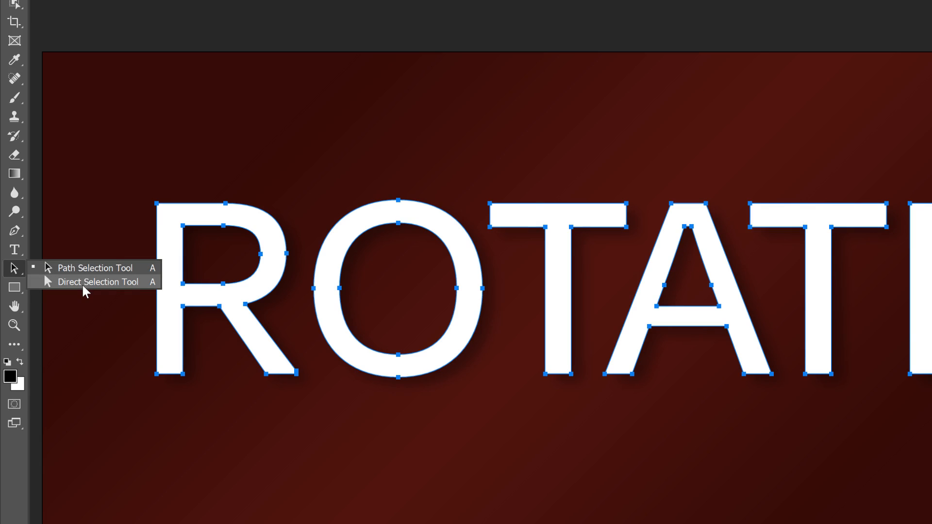
pyautogui.moveTo(54, 292)
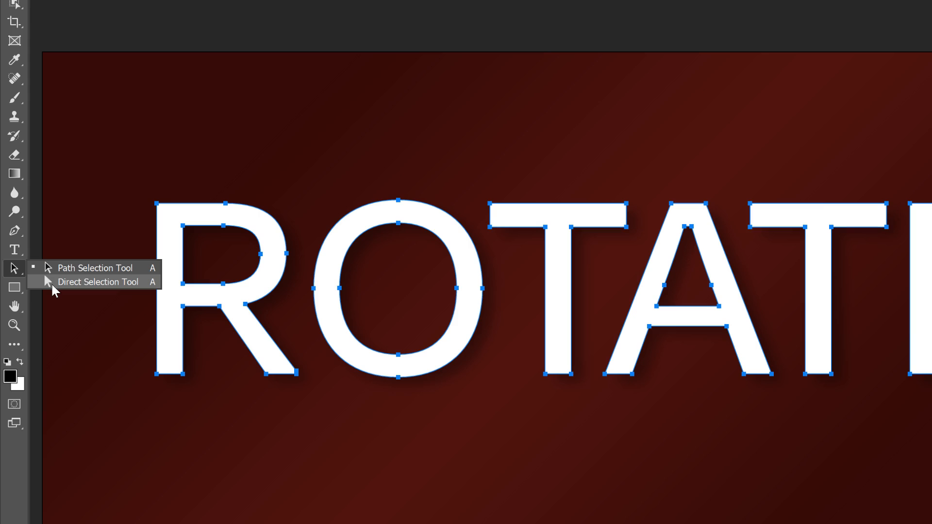
pyautogui.moveTo(80, 284)
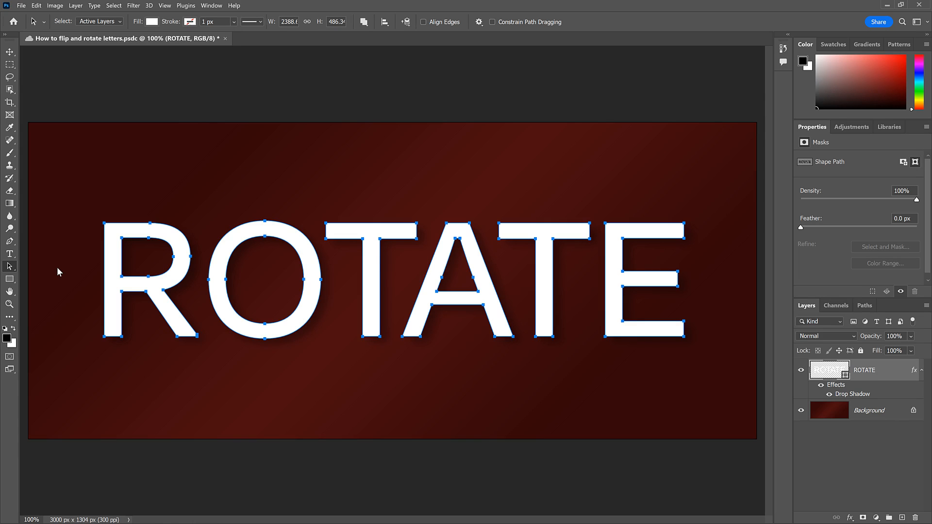
pyautogui.moveTo(354, 380)
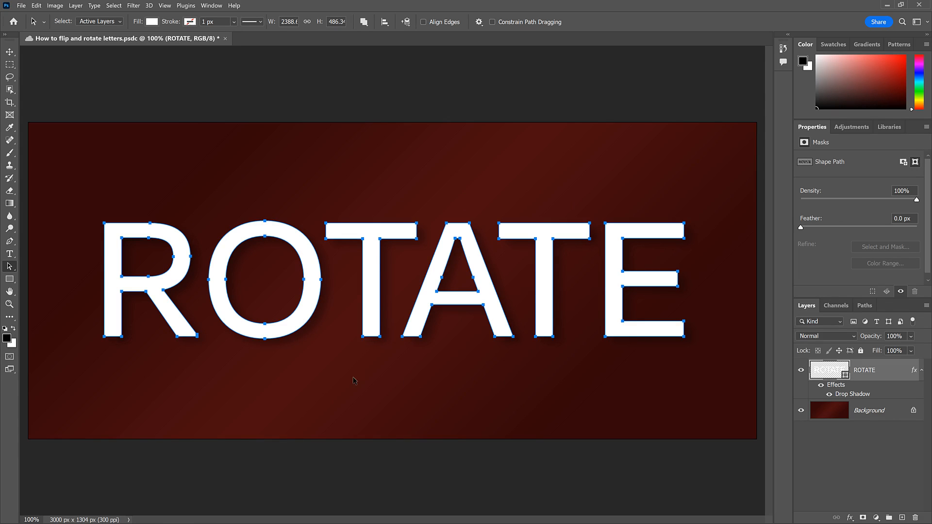
pyautogui.moveTo(409, 199)
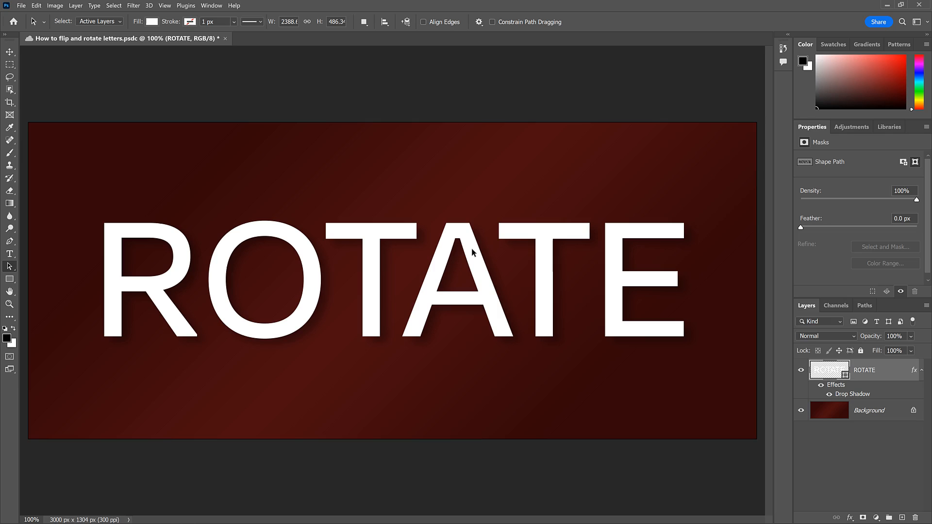
# Select only the letter A's outline with the Path Selection Tool
pyautogui.click(466, 241)
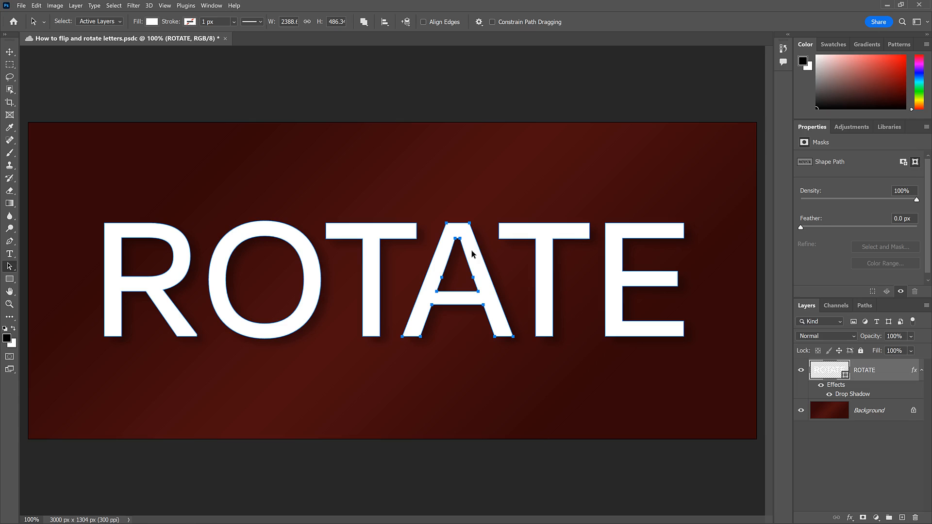
pyautogui.moveTo(484, 232)
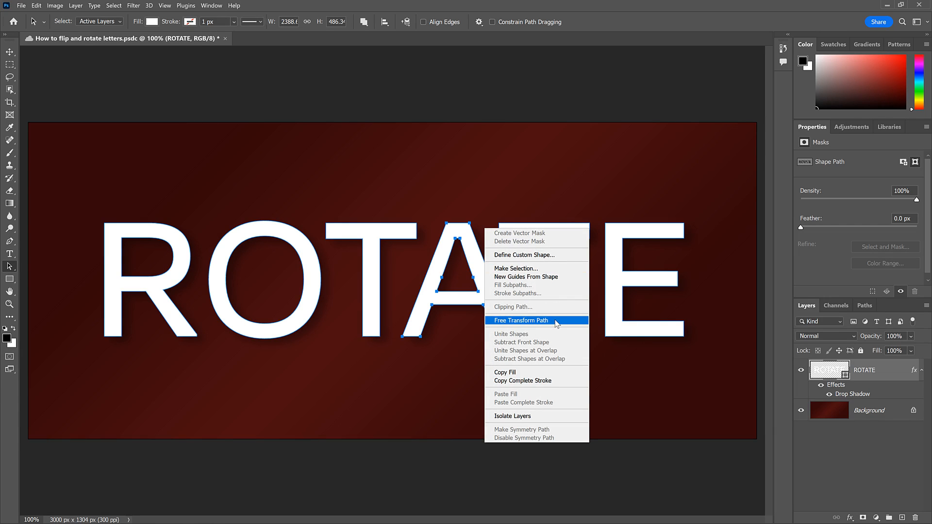
# Free Transform the A's path and flip it vertically so it reads upside down
pyautogui.click(521, 320)
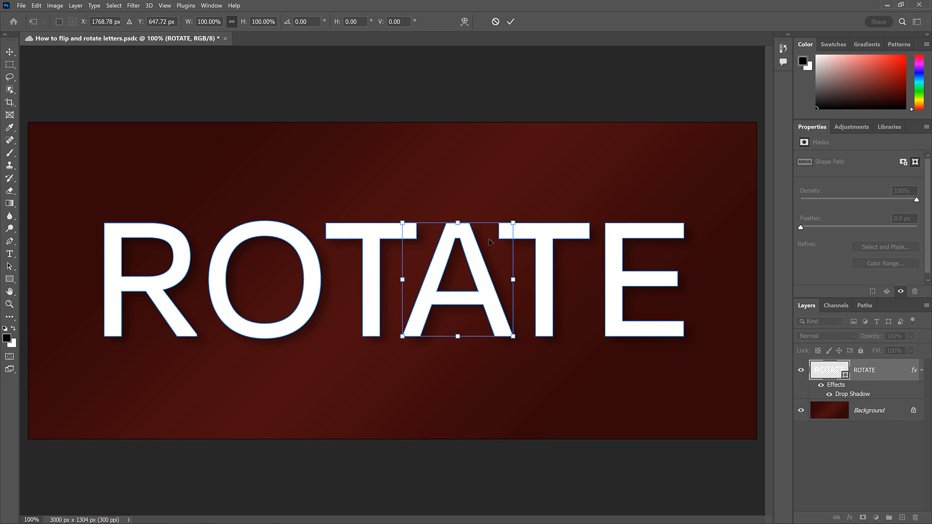
pyautogui.rightClick(488, 242)
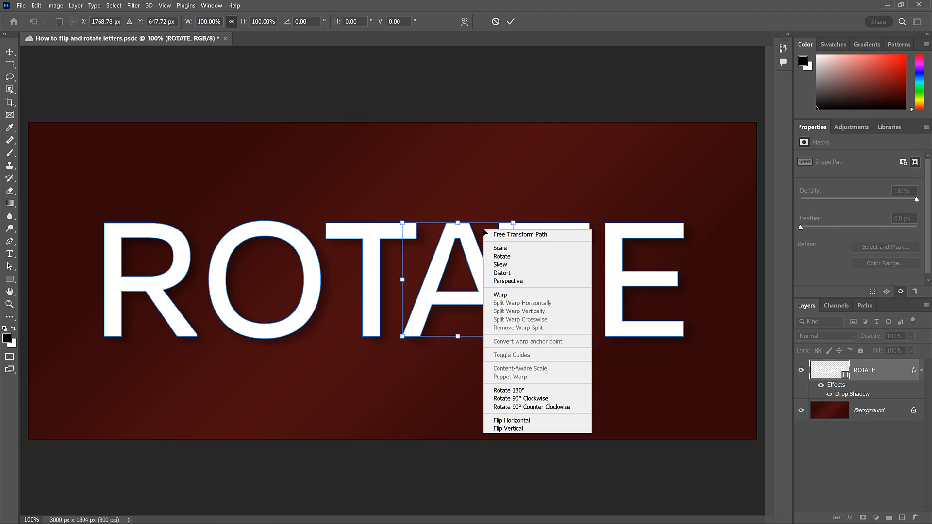
pyautogui.moveTo(536, 420)
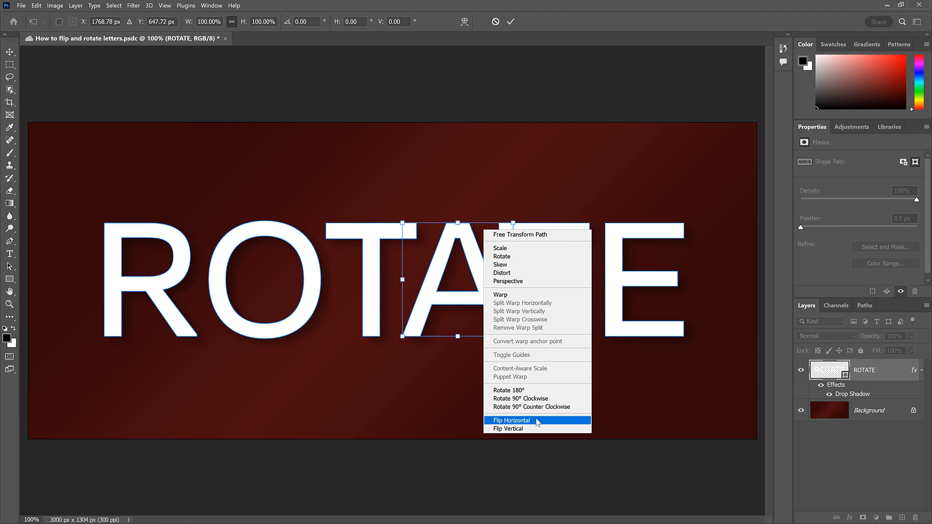
pyautogui.click(508, 428)
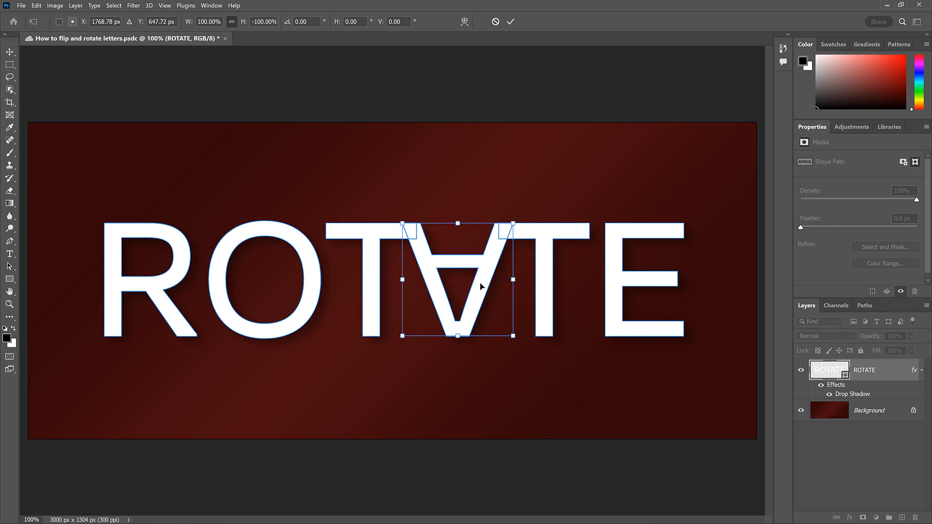
pyautogui.moveTo(510, 22)
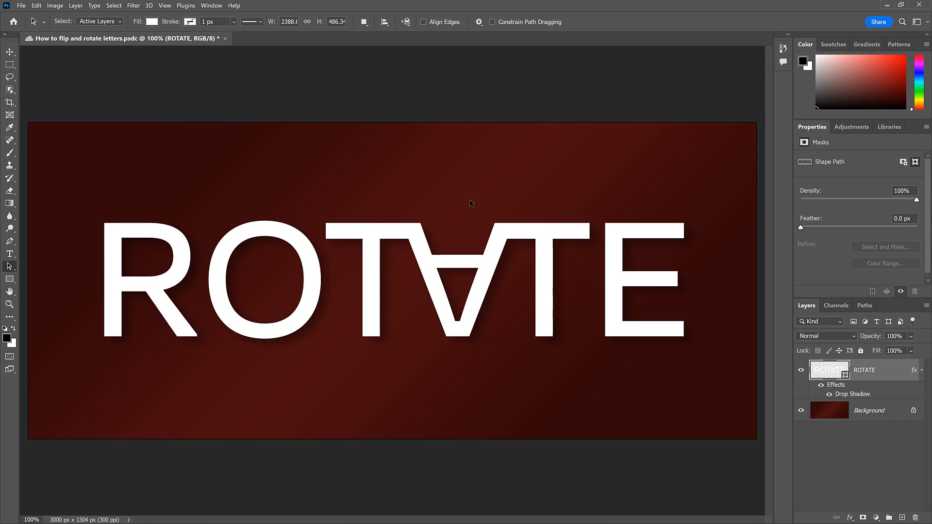
pyautogui.moveTo(617, 232)
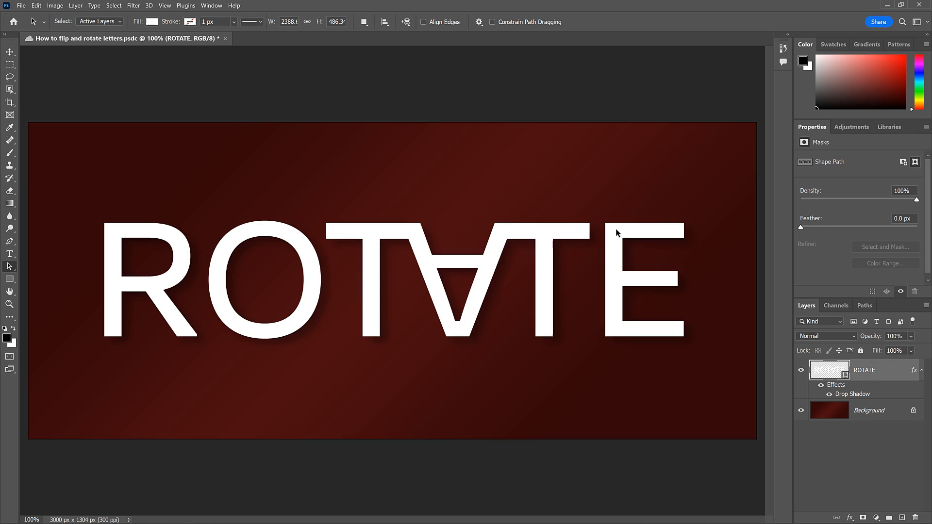
# Free Transform the final E's path, drag it to a tilted angle and commit
pyautogui.rightClick(616, 233)
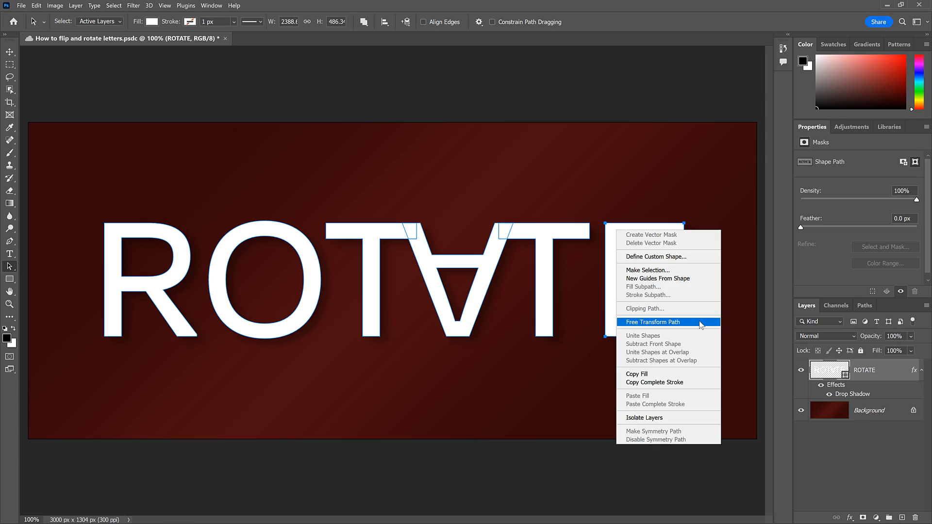
pyautogui.click(652, 322)
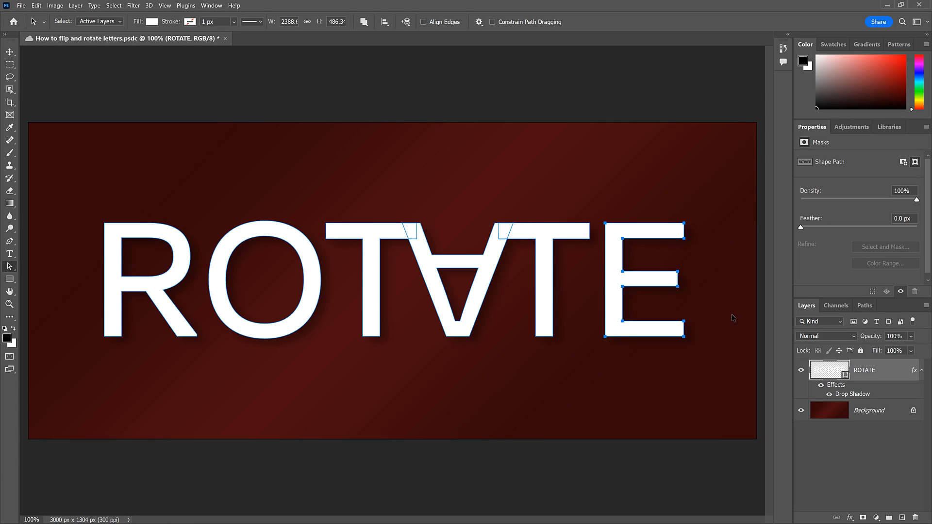
pyautogui.press('ctrl+t')
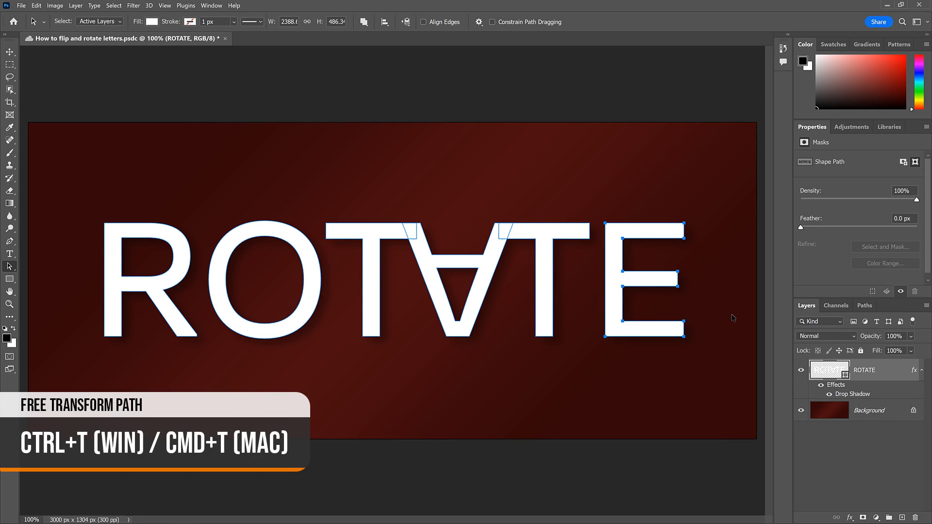
pyautogui.press('ctrl+t')
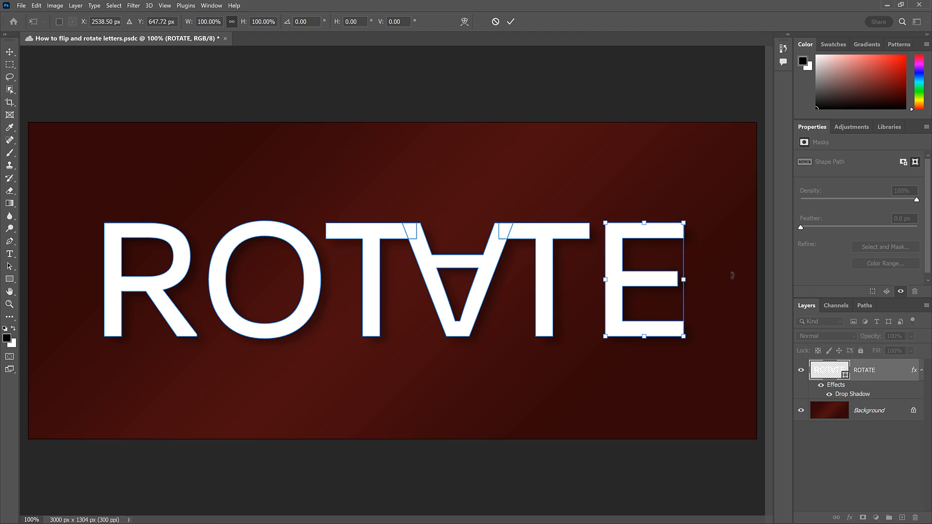
pyautogui.moveTo(684, 233); pyautogui.dragTo(719, 261)
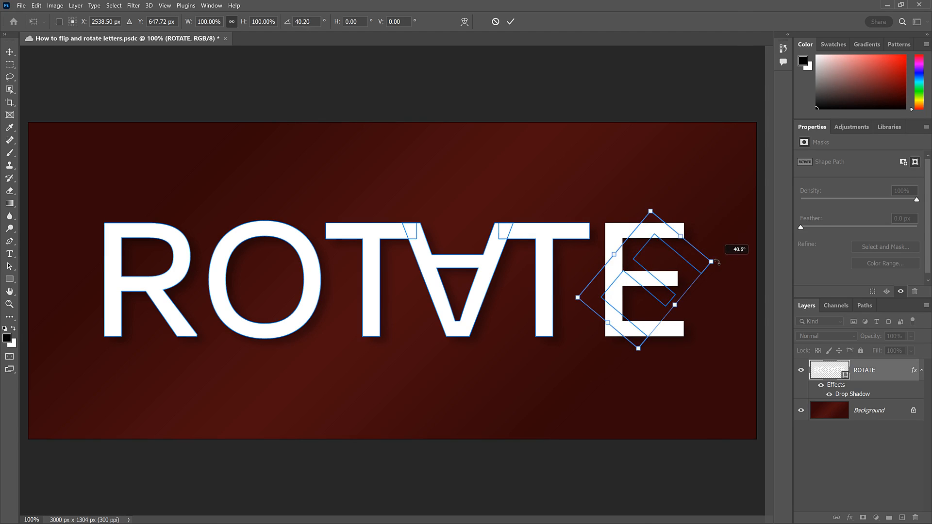
pyautogui.moveTo(716, 261); pyautogui.dragTo(635, 199)
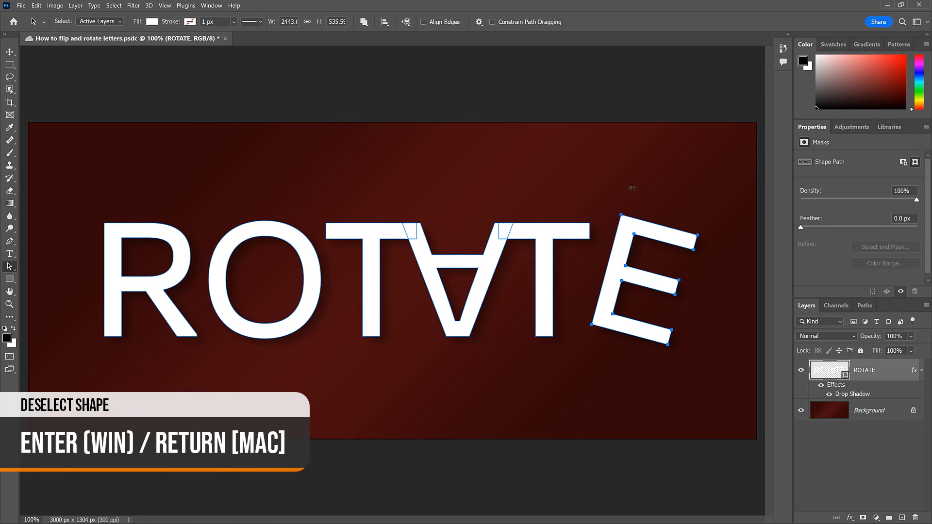
pyautogui.press('enter')
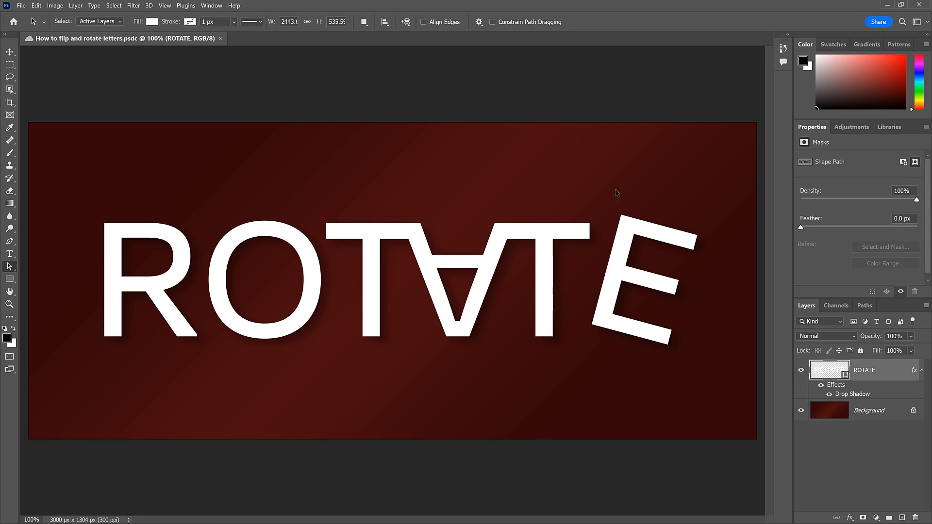
pyautogui.moveTo(150, 234)
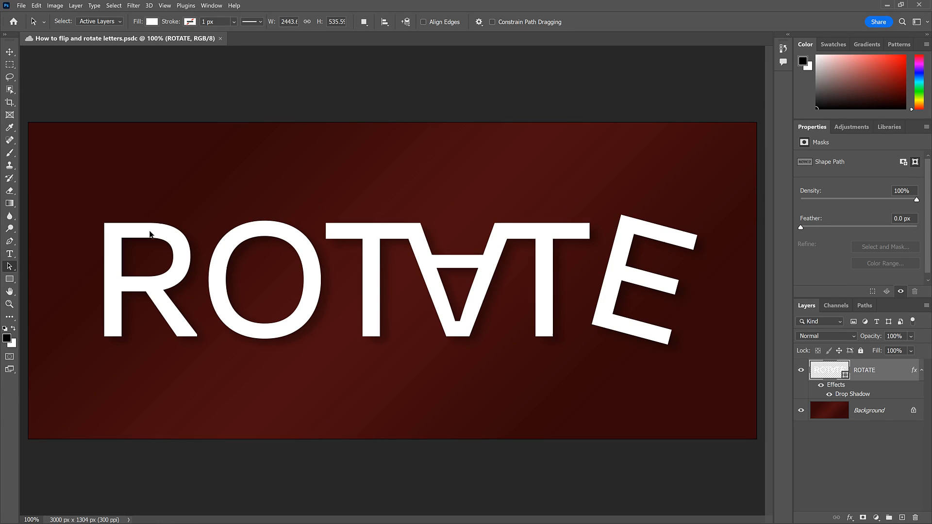
# Free Transform the R, try a counterclockwise tilt, then undo it to leave R upright
pyautogui.press('ctrl+t')
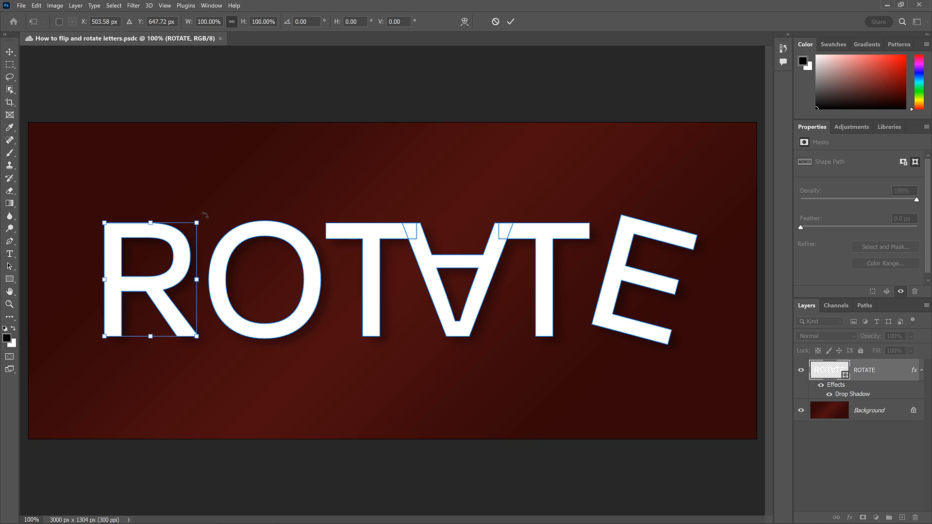
pyautogui.moveTo(204, 217); pyautogui.dragTo(211, 218)
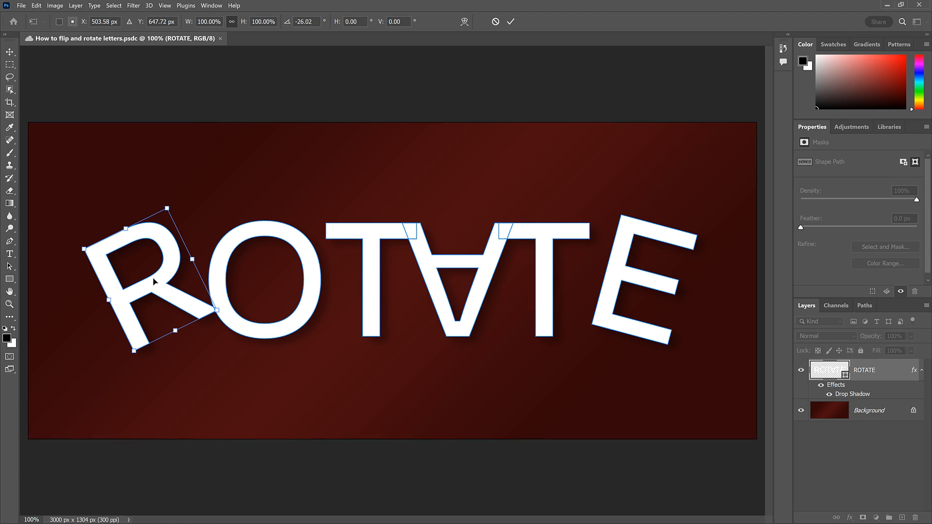
pyautogui.press('ctrl+z')
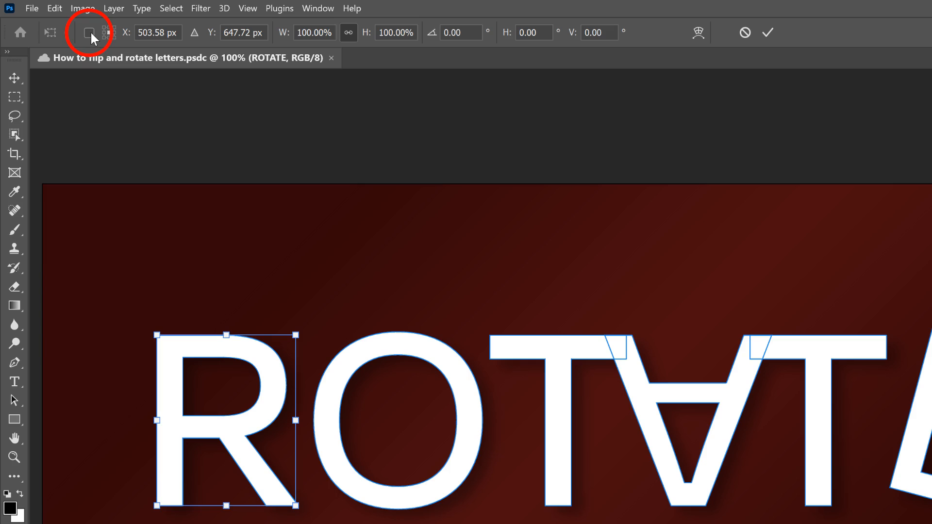
# Enable Toggle Reference Point to show the transform's pivot for the R
pyautogui.click(89, 33)
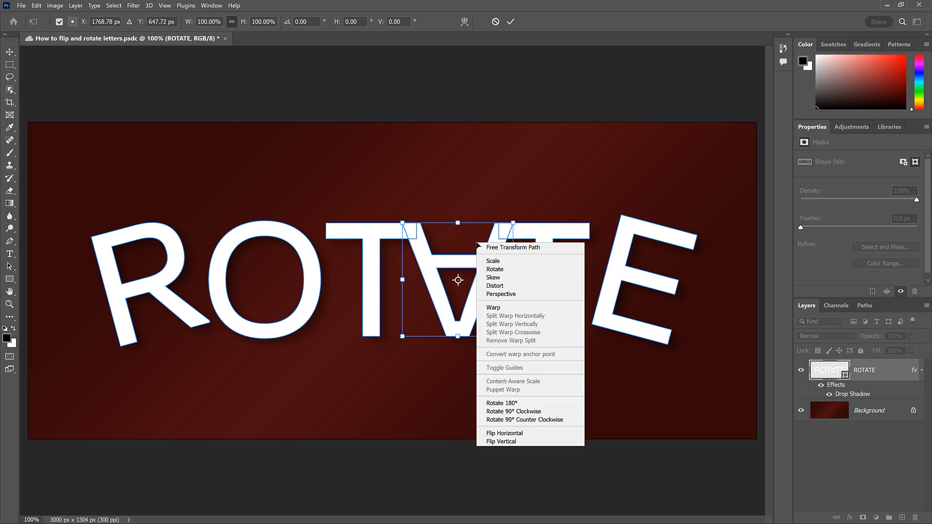
pyautogui.moveTo(504, 442)
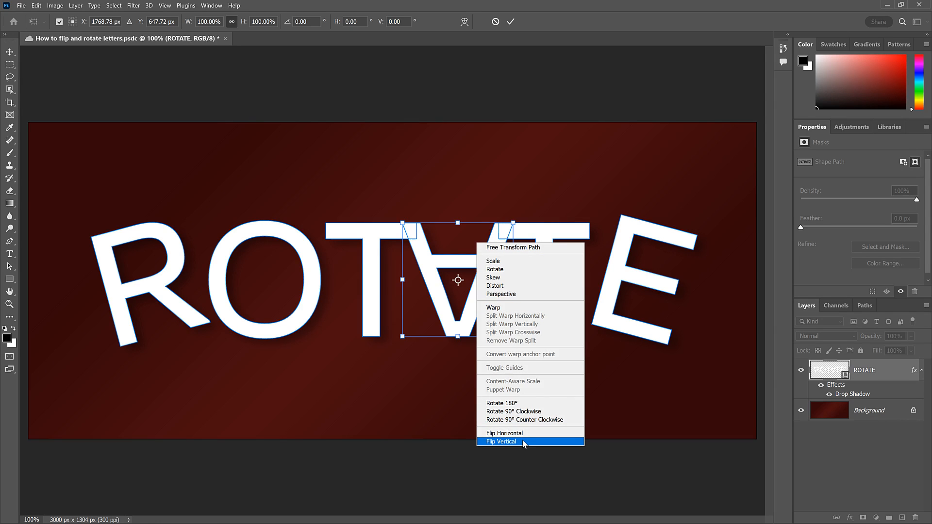
# Flip the letter A vertically back upright, leaving only R and E tilted
pyautogui.click(502, 441)
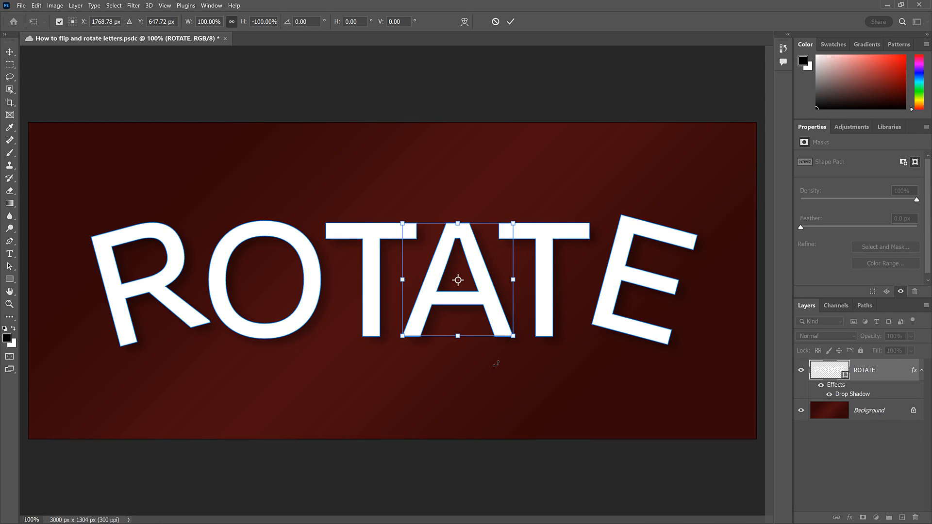